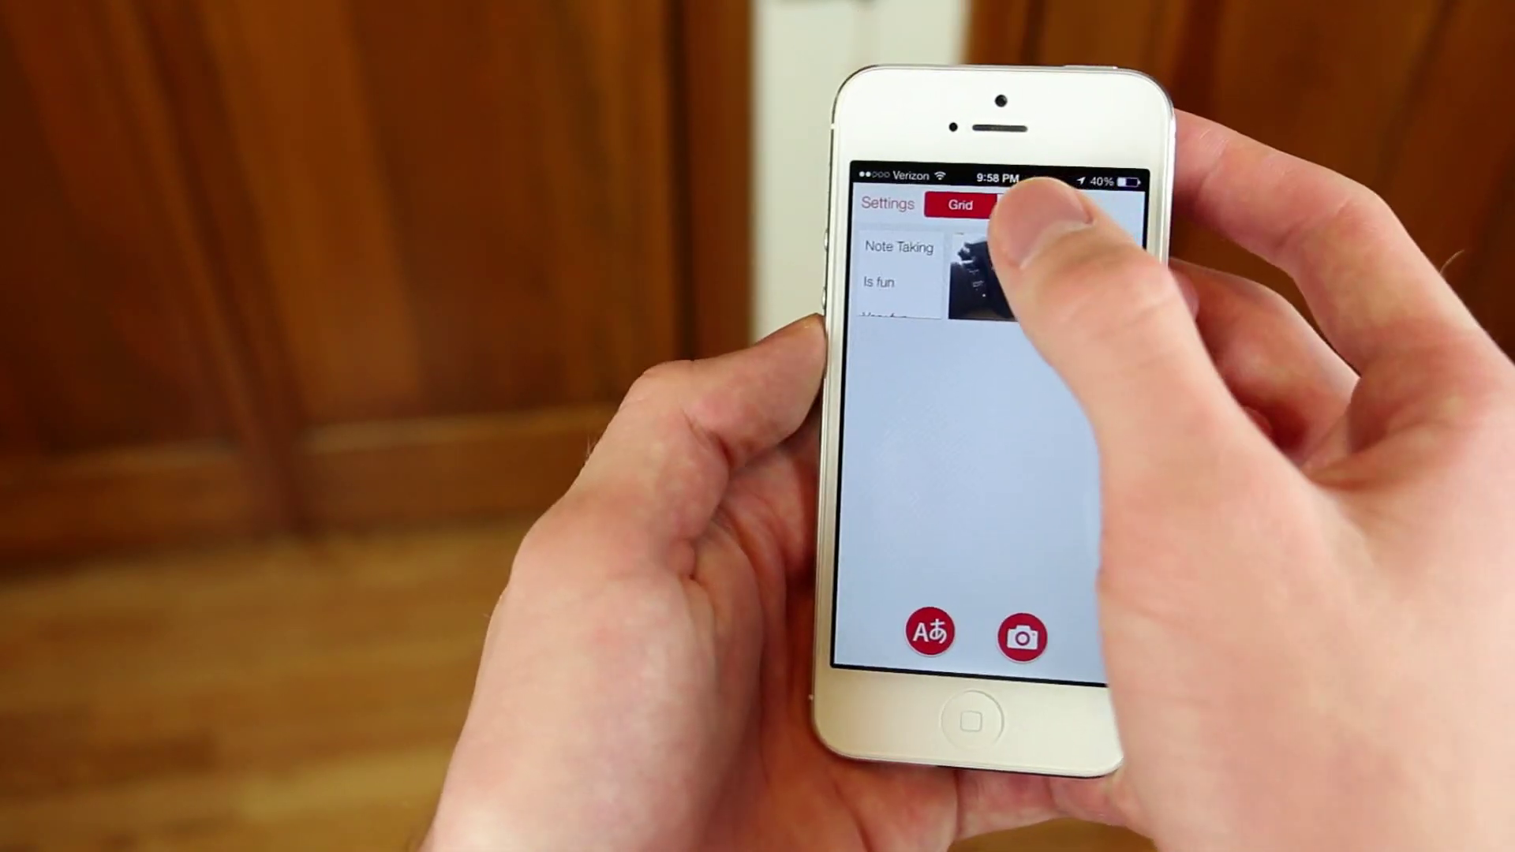
# Switch the notes to timeline then back to grid, and start a Take Photo note.
pyautogui.click(1049, 186)
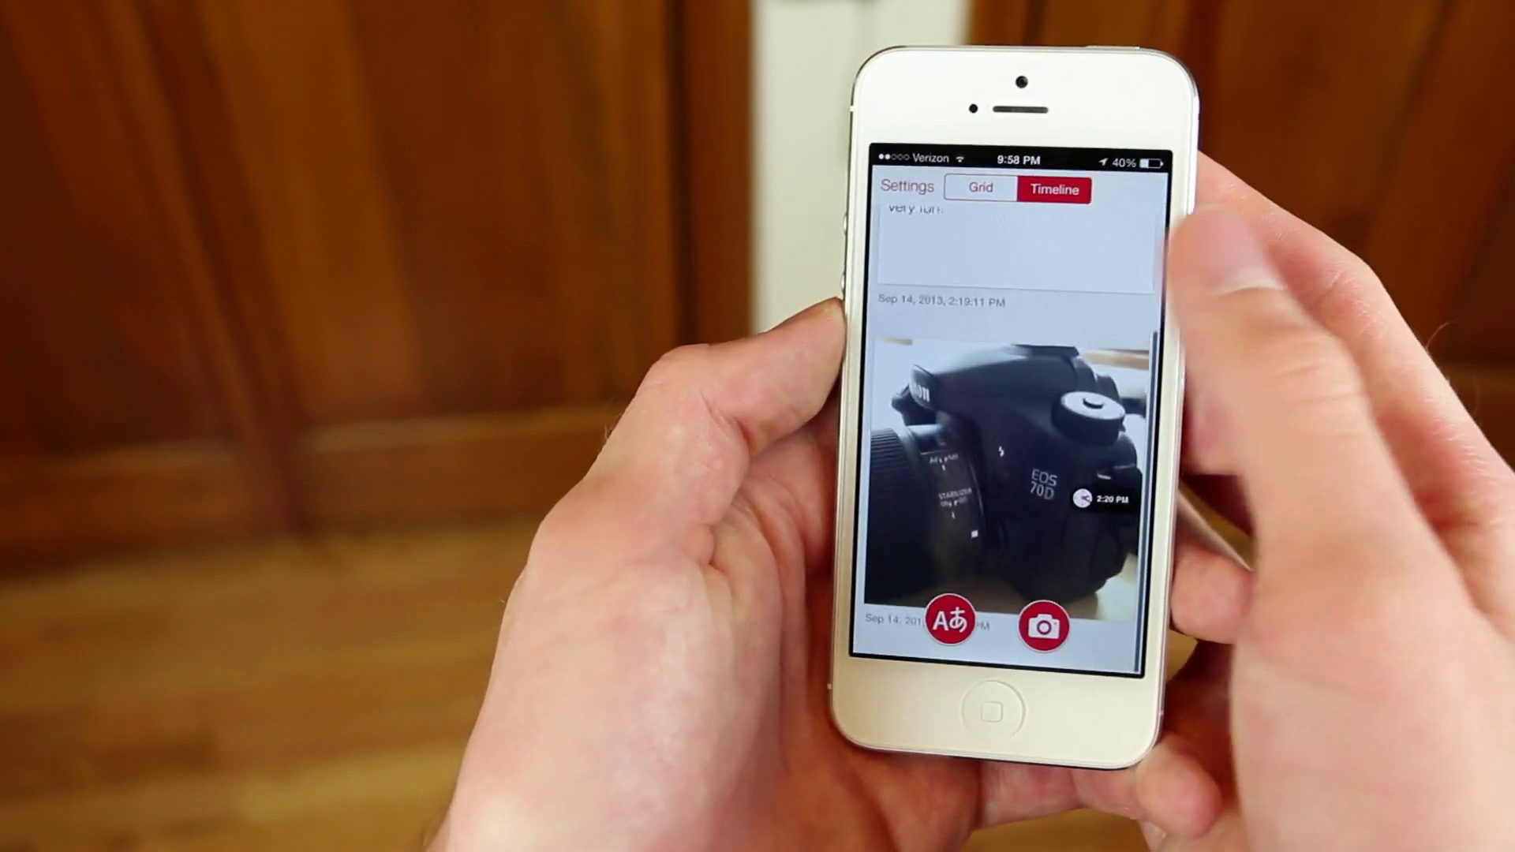
pyautogui.click(972, 193)
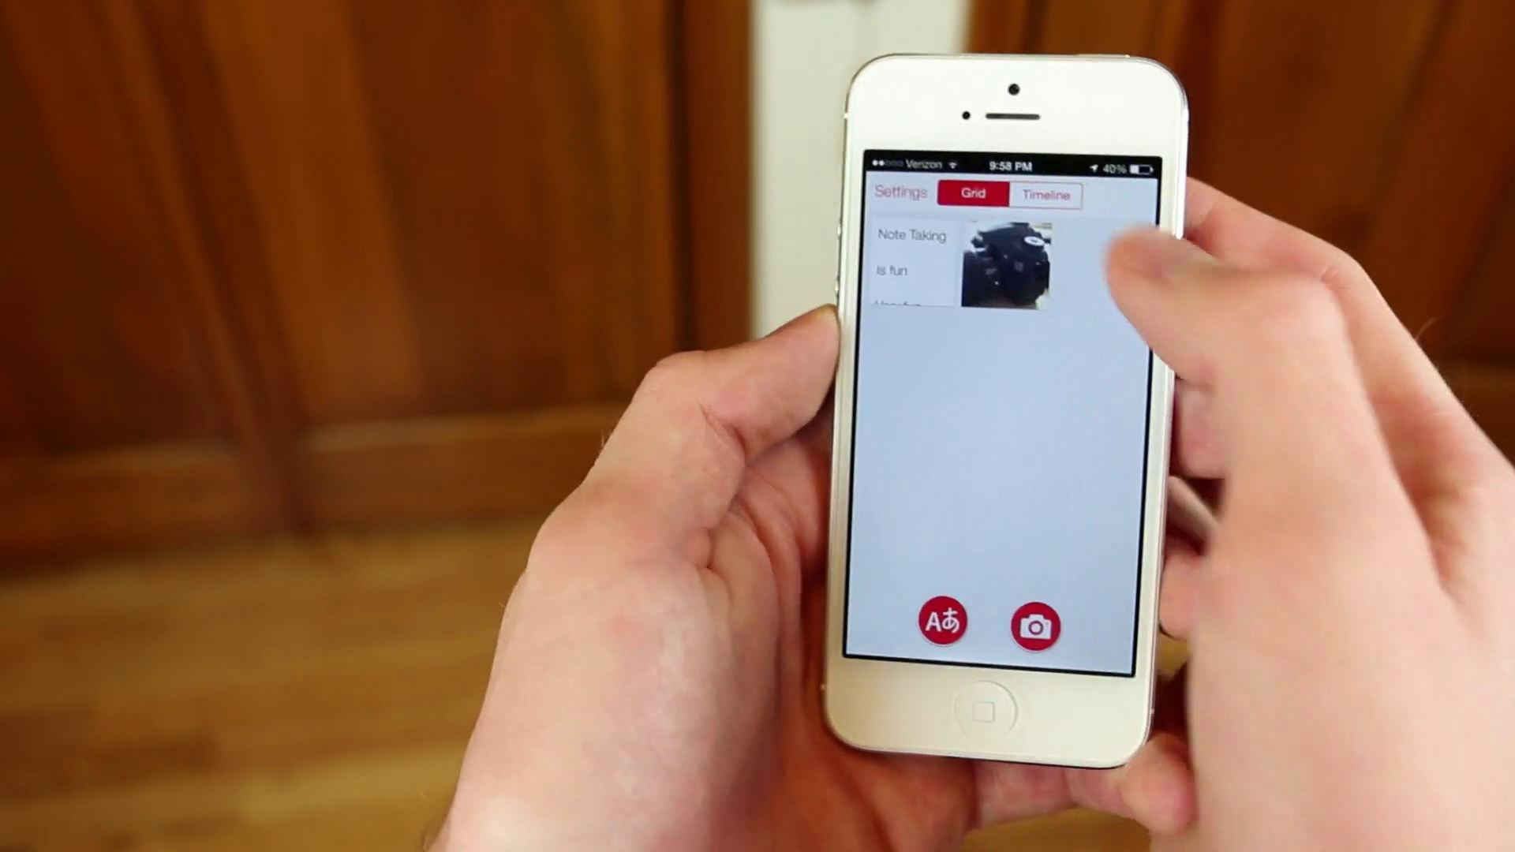
pyautogui.click(1033, 627)
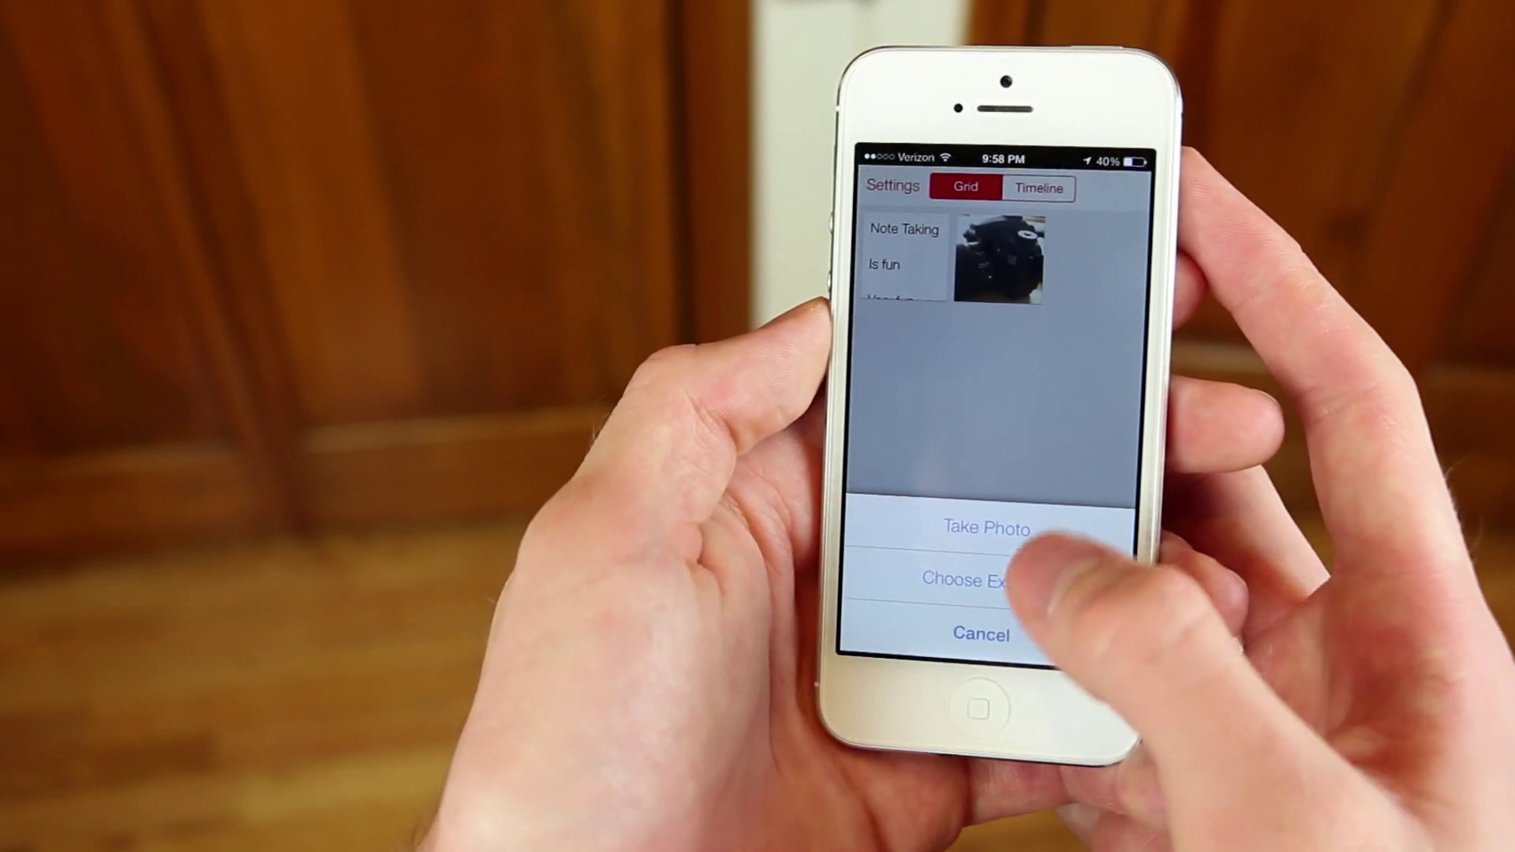
pyautogui.click(985, 529)
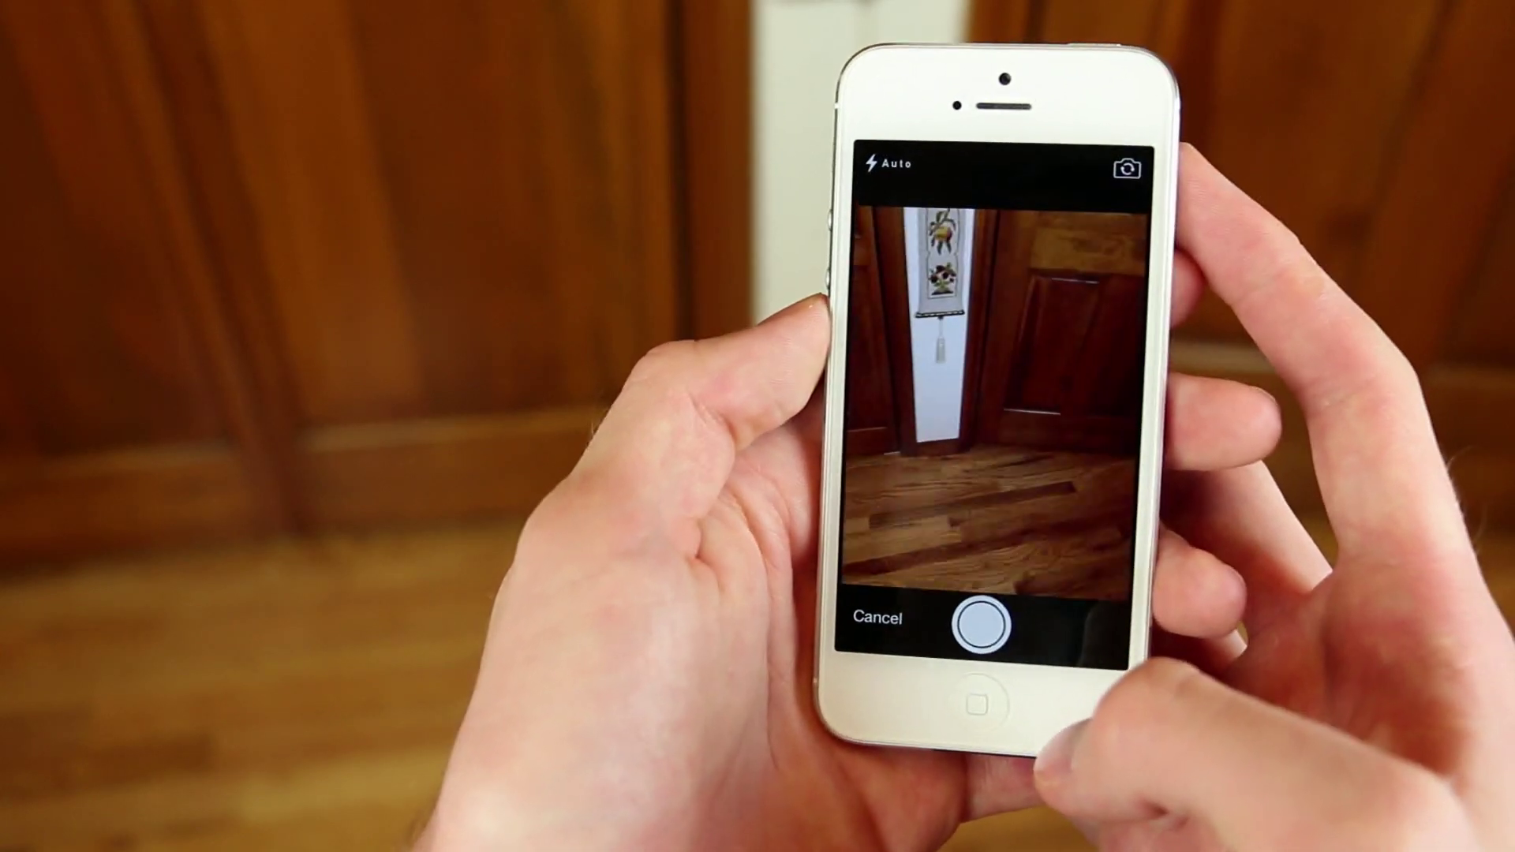
pyautogui.click(978, 623)
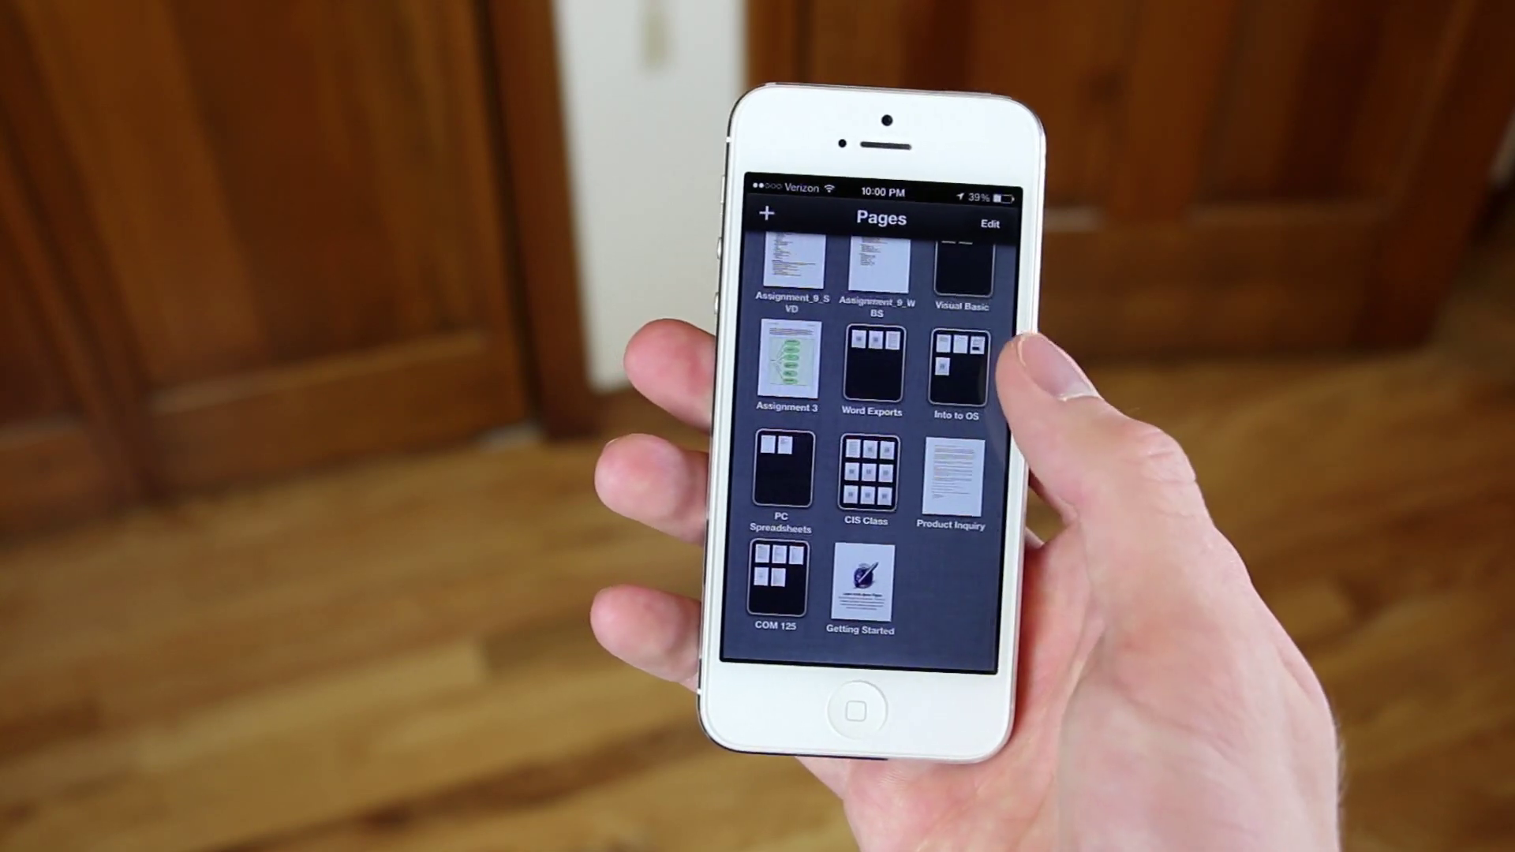
# Start a new Pages document from a letter template with placeholder address and greeting.
pyautogui.click(767, 220)
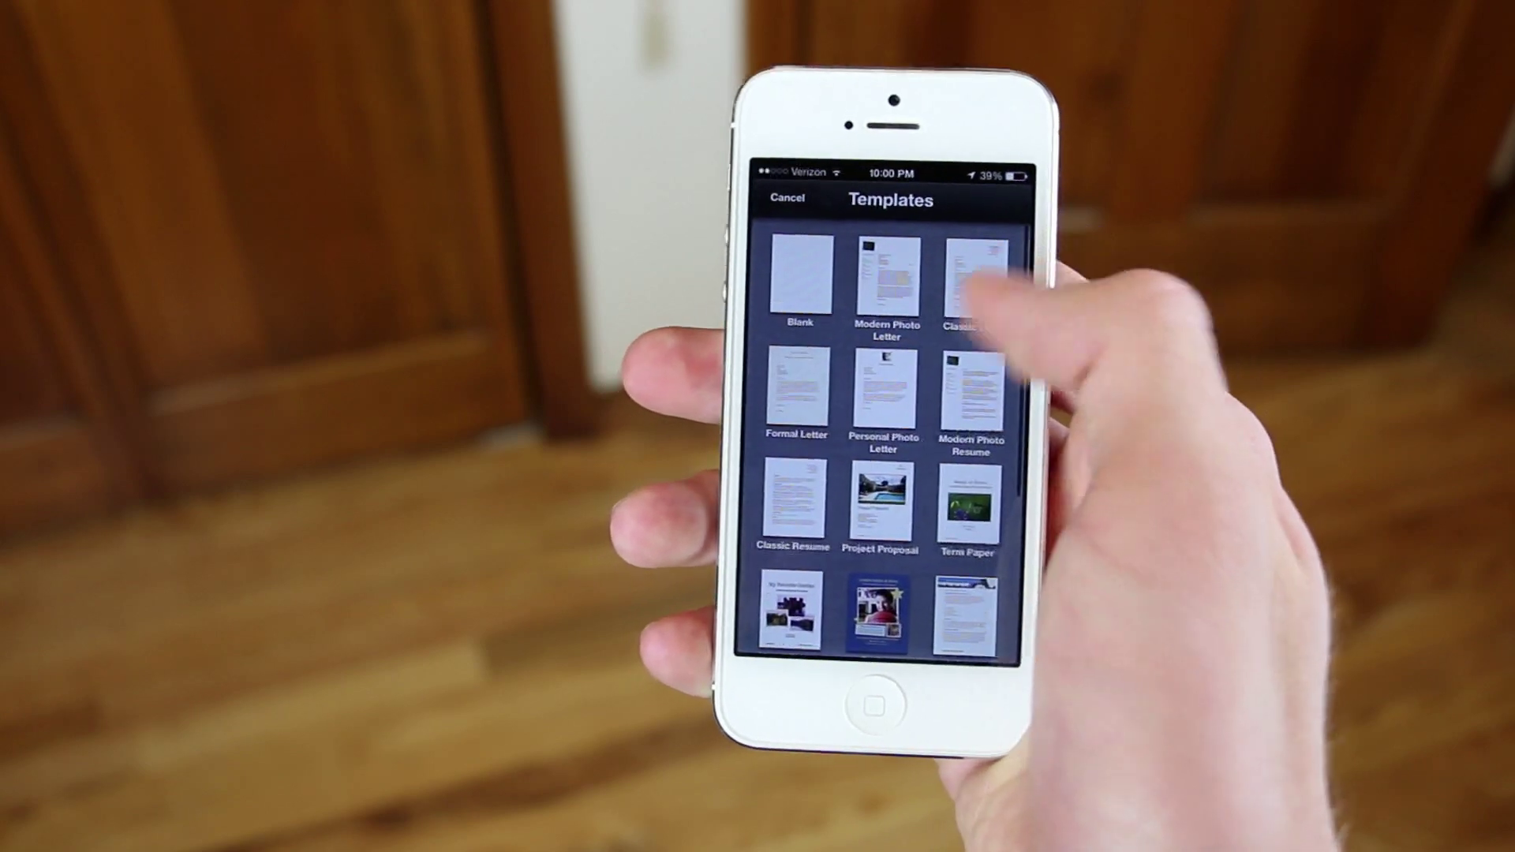
pyautogui.scroll(-3)
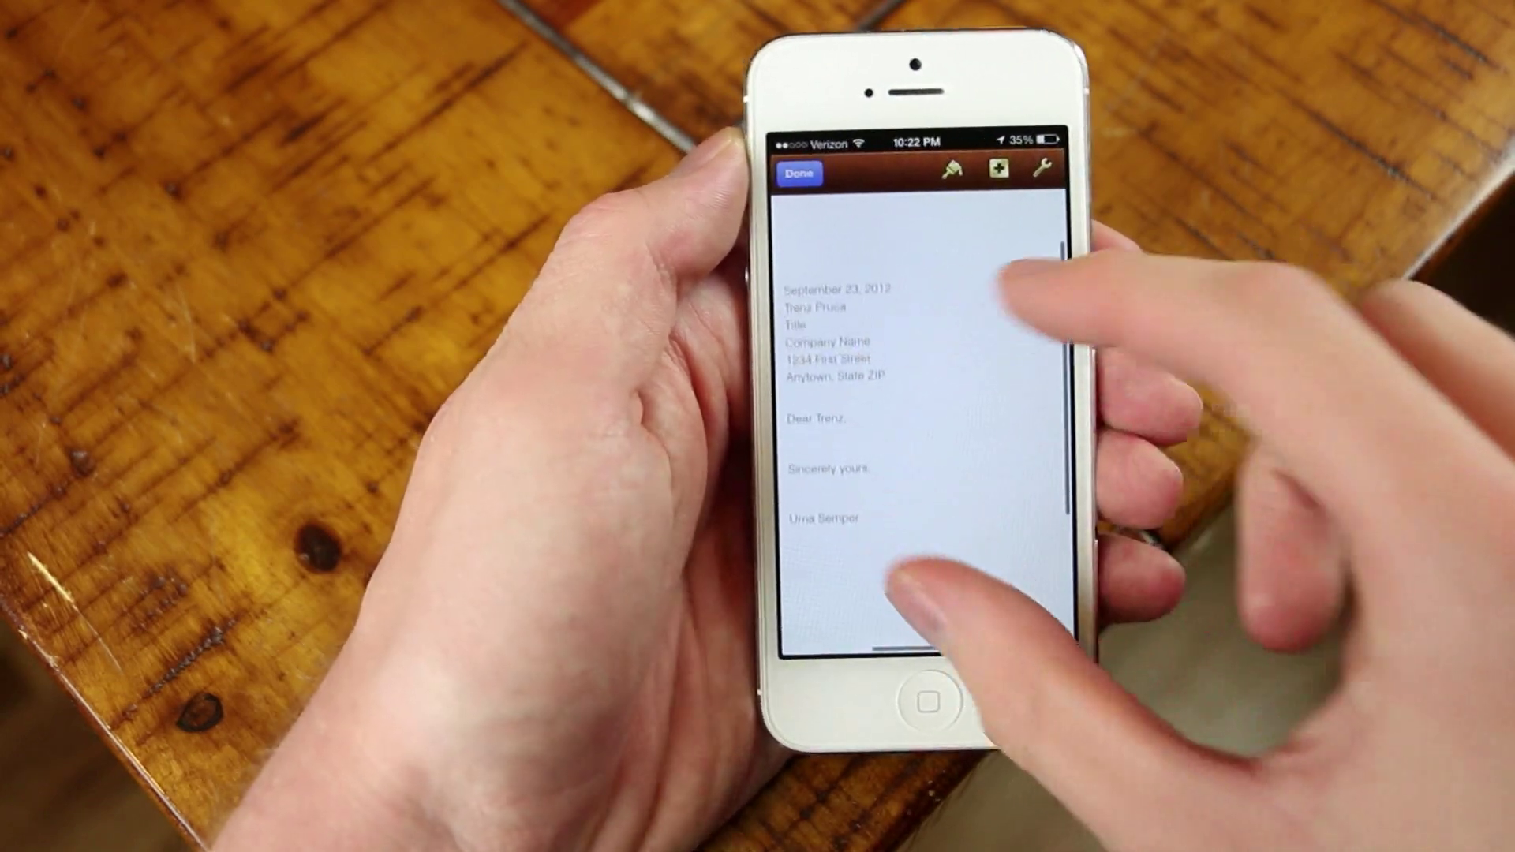
pyautogui.click(799, 172)
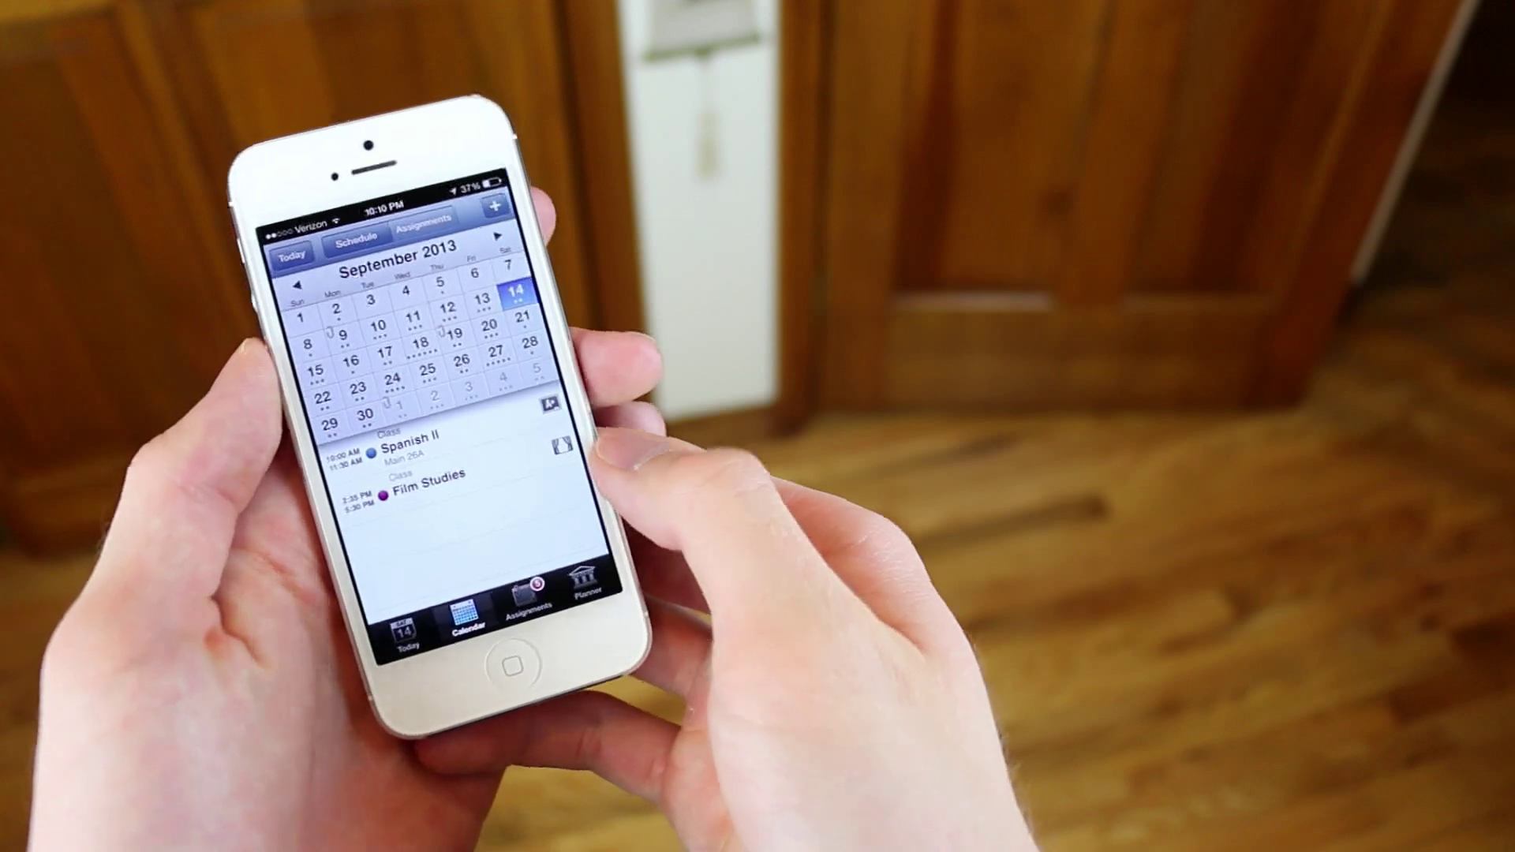
# In Planner's Assignments by Course, mark Finish final essay draft completed.
pyautogui.click(318, 374)
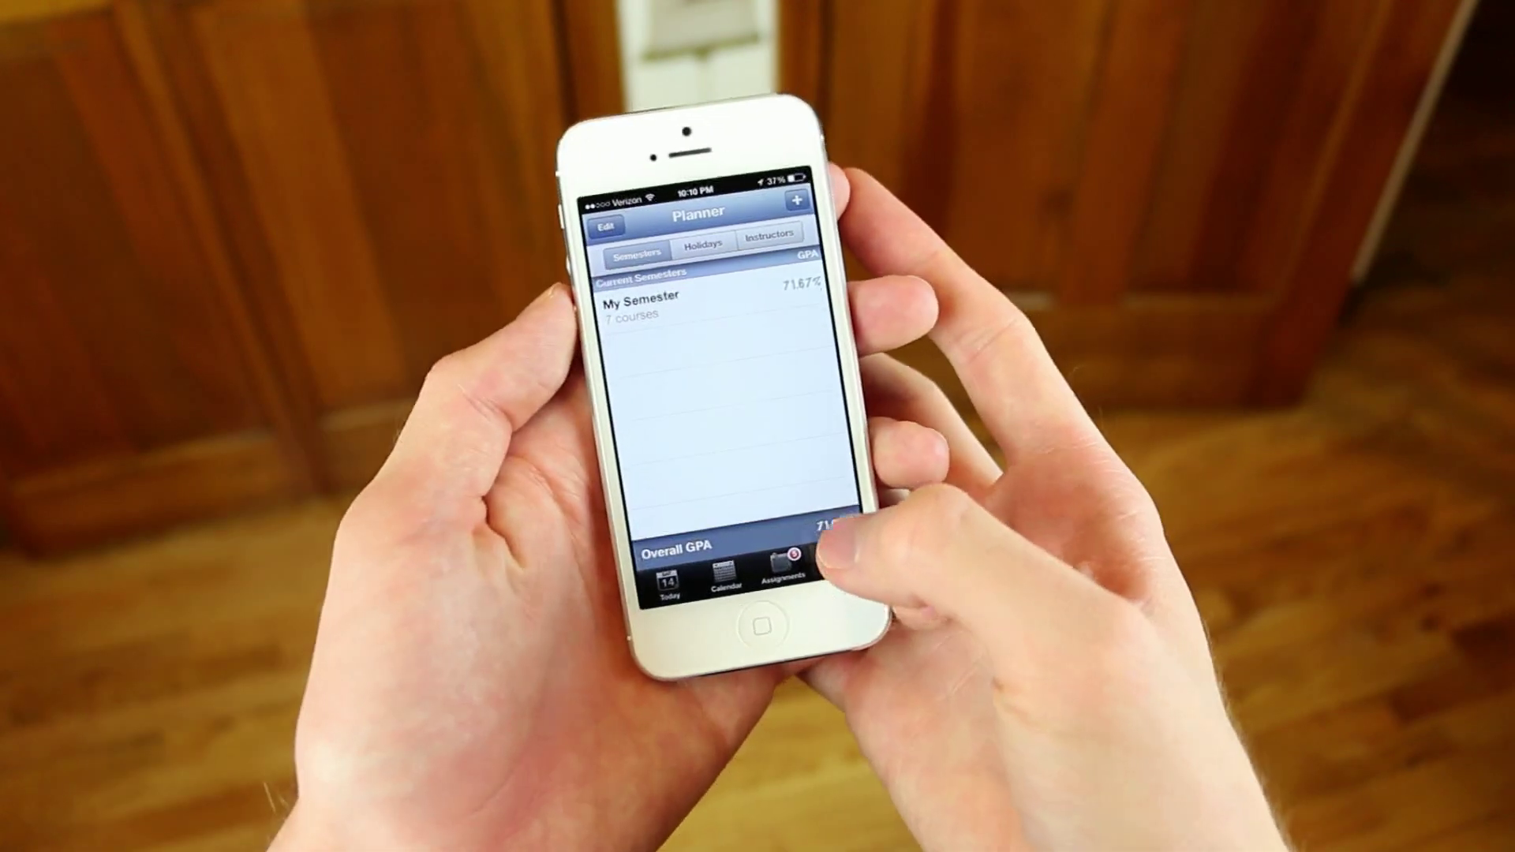
pyautogui.click(638, 307)
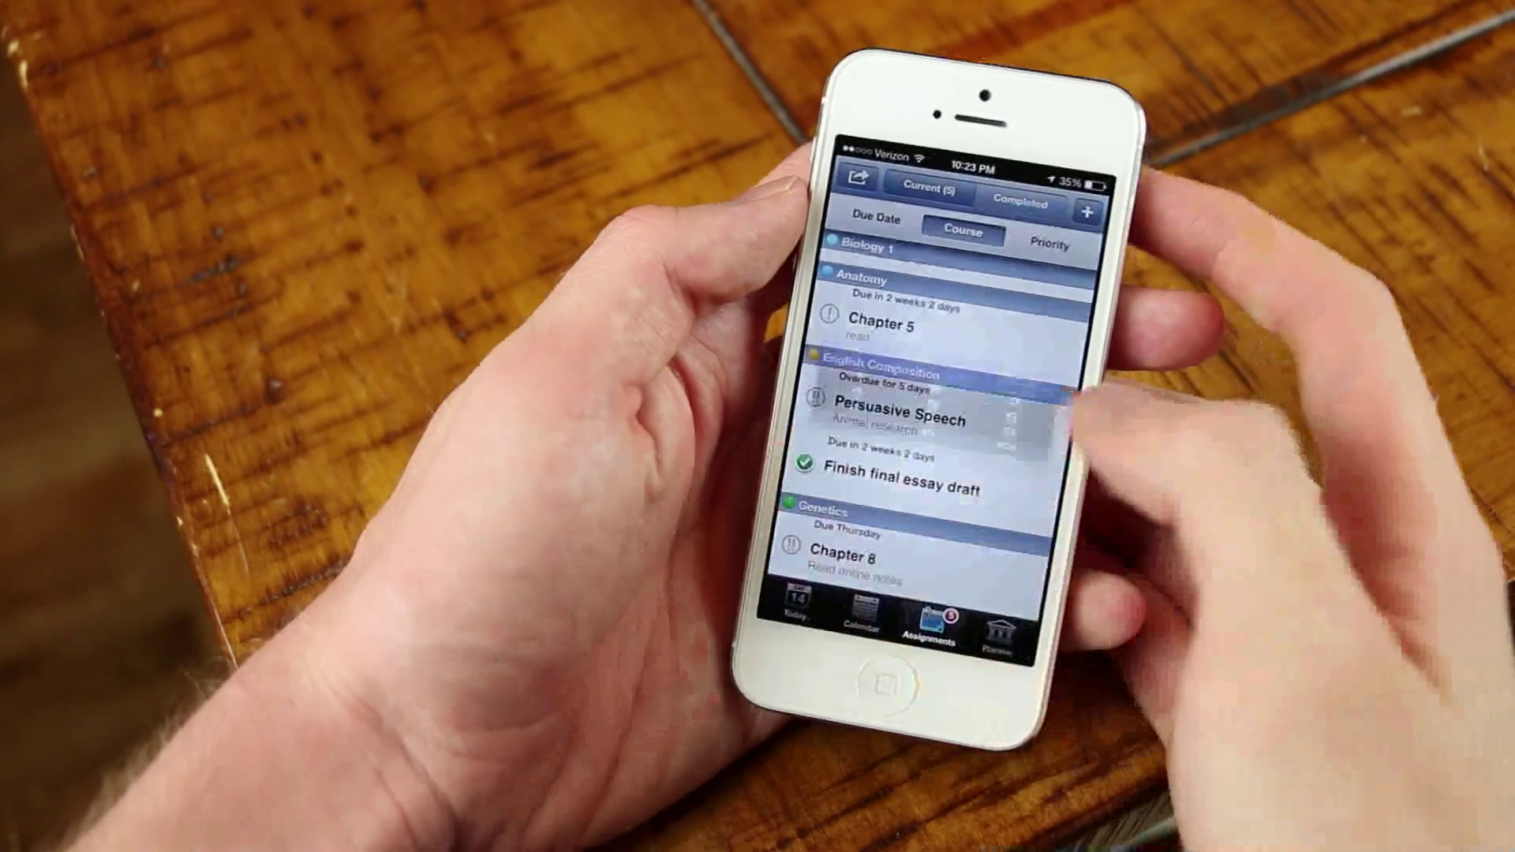
pyautogui.click(878, 475)
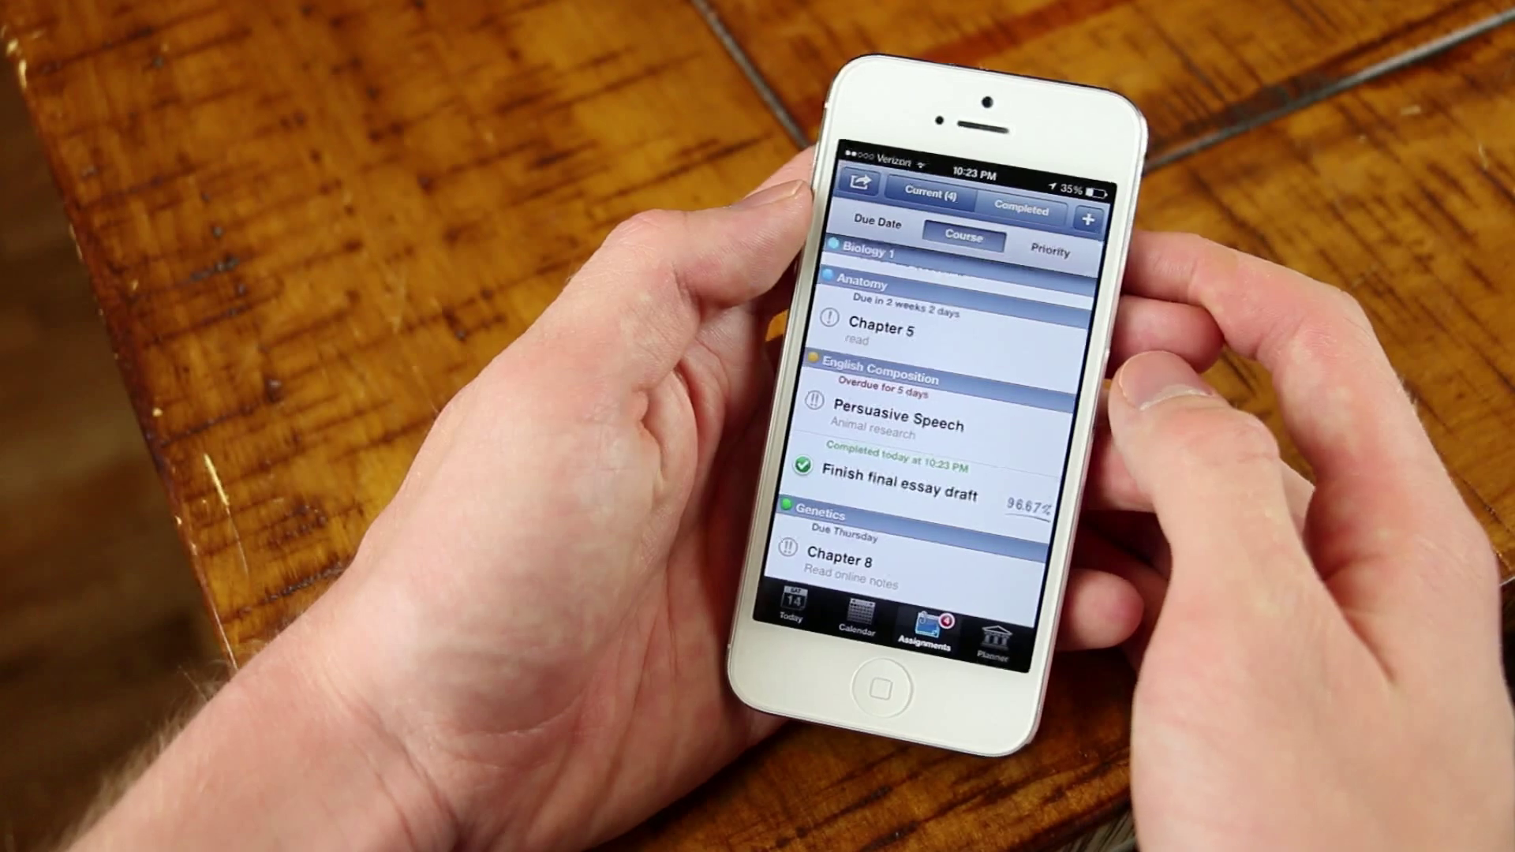
pyautogui.click(1000, 629)
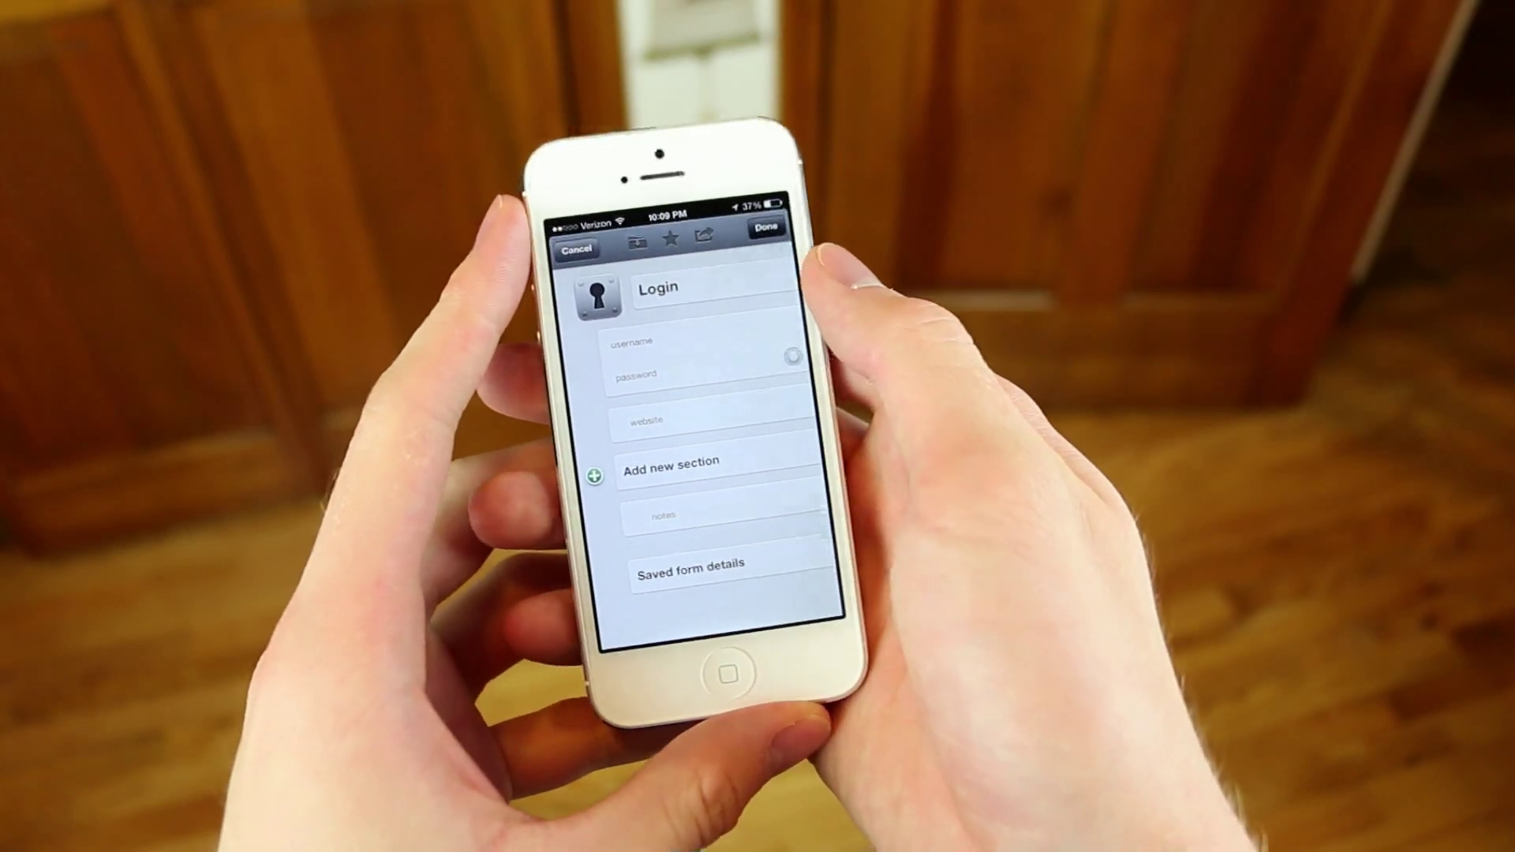
# Discard the new Login item and show 1Password's Security settings.
pyautogui.click(676, 345)
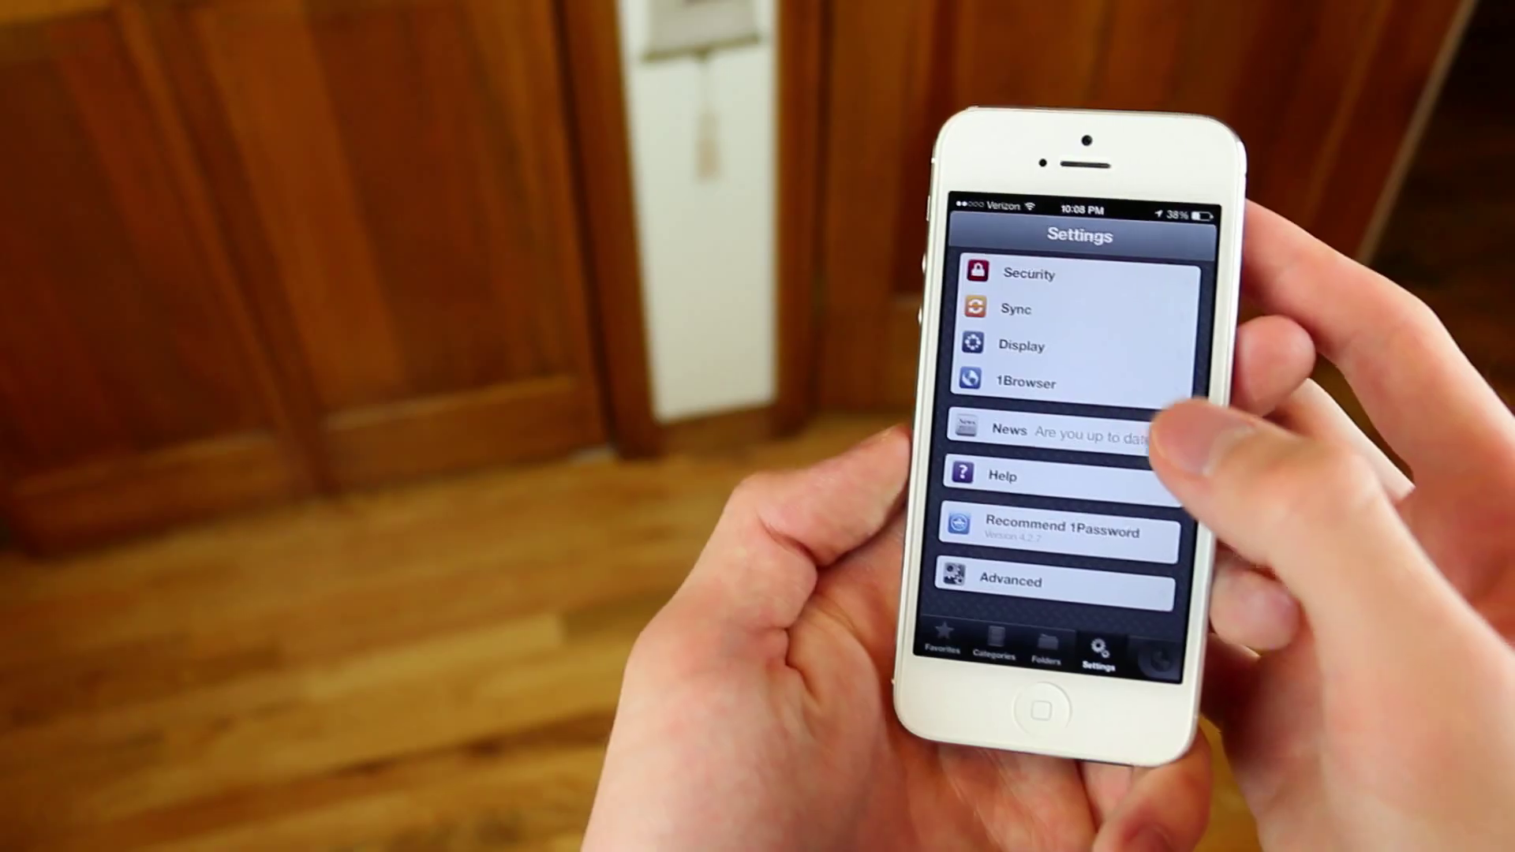
pyautogui.click(1029, 274)
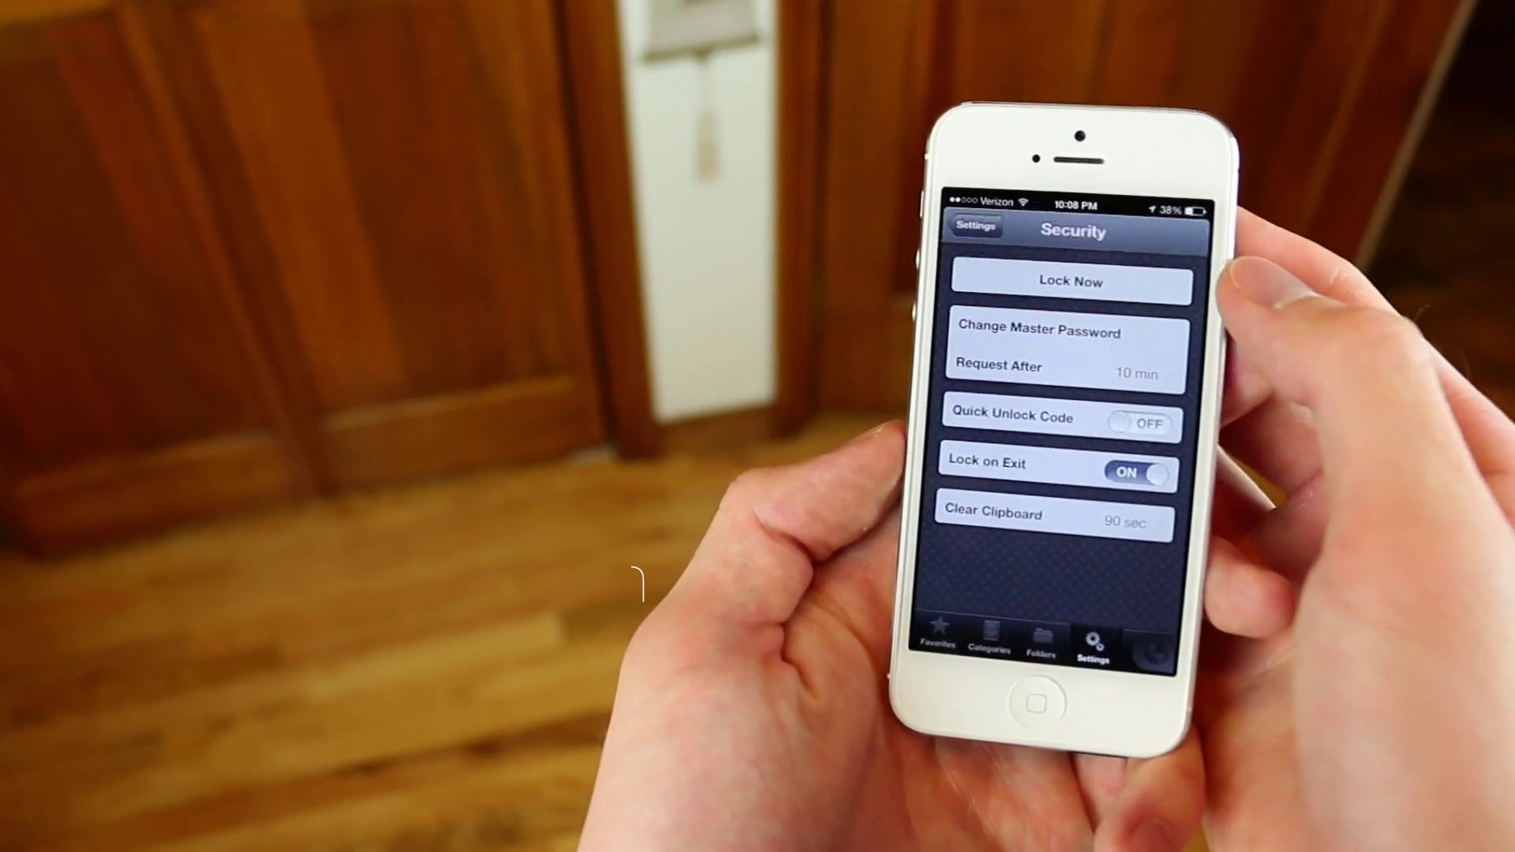